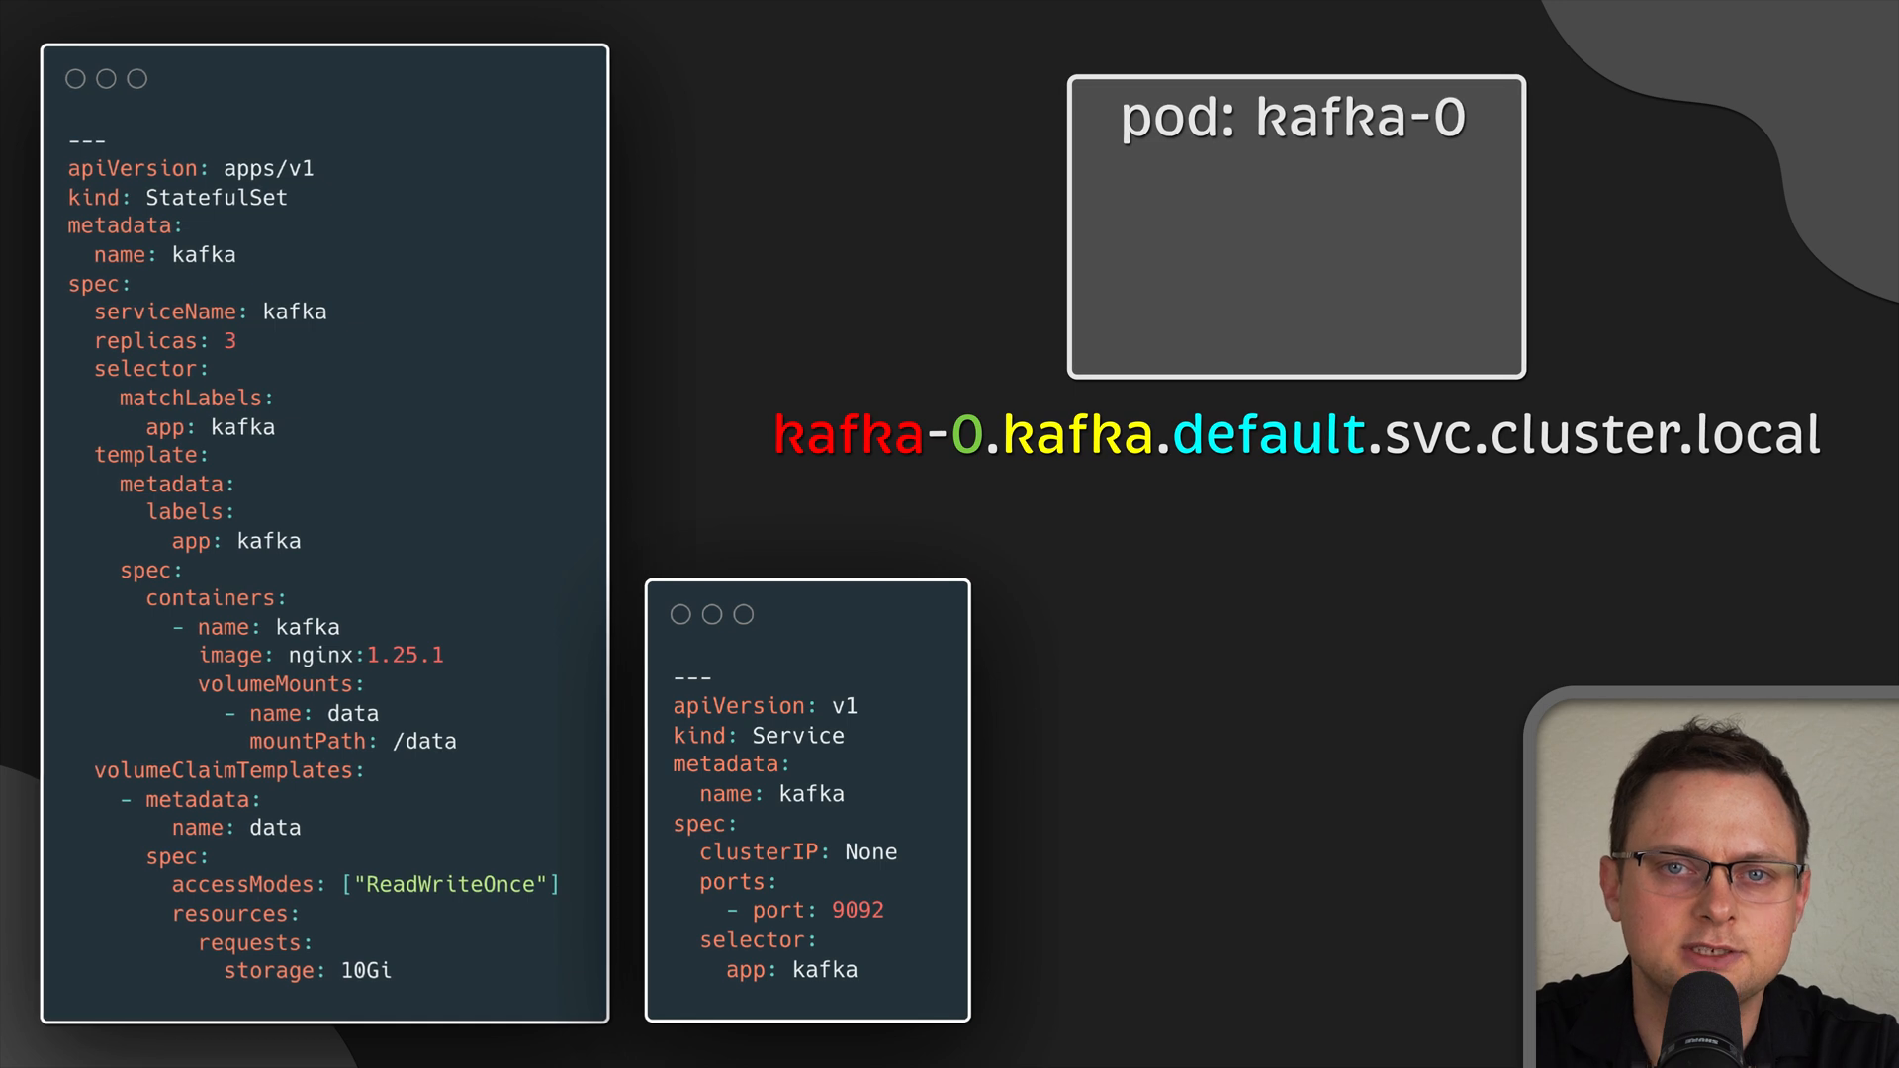
type("$(statefu")
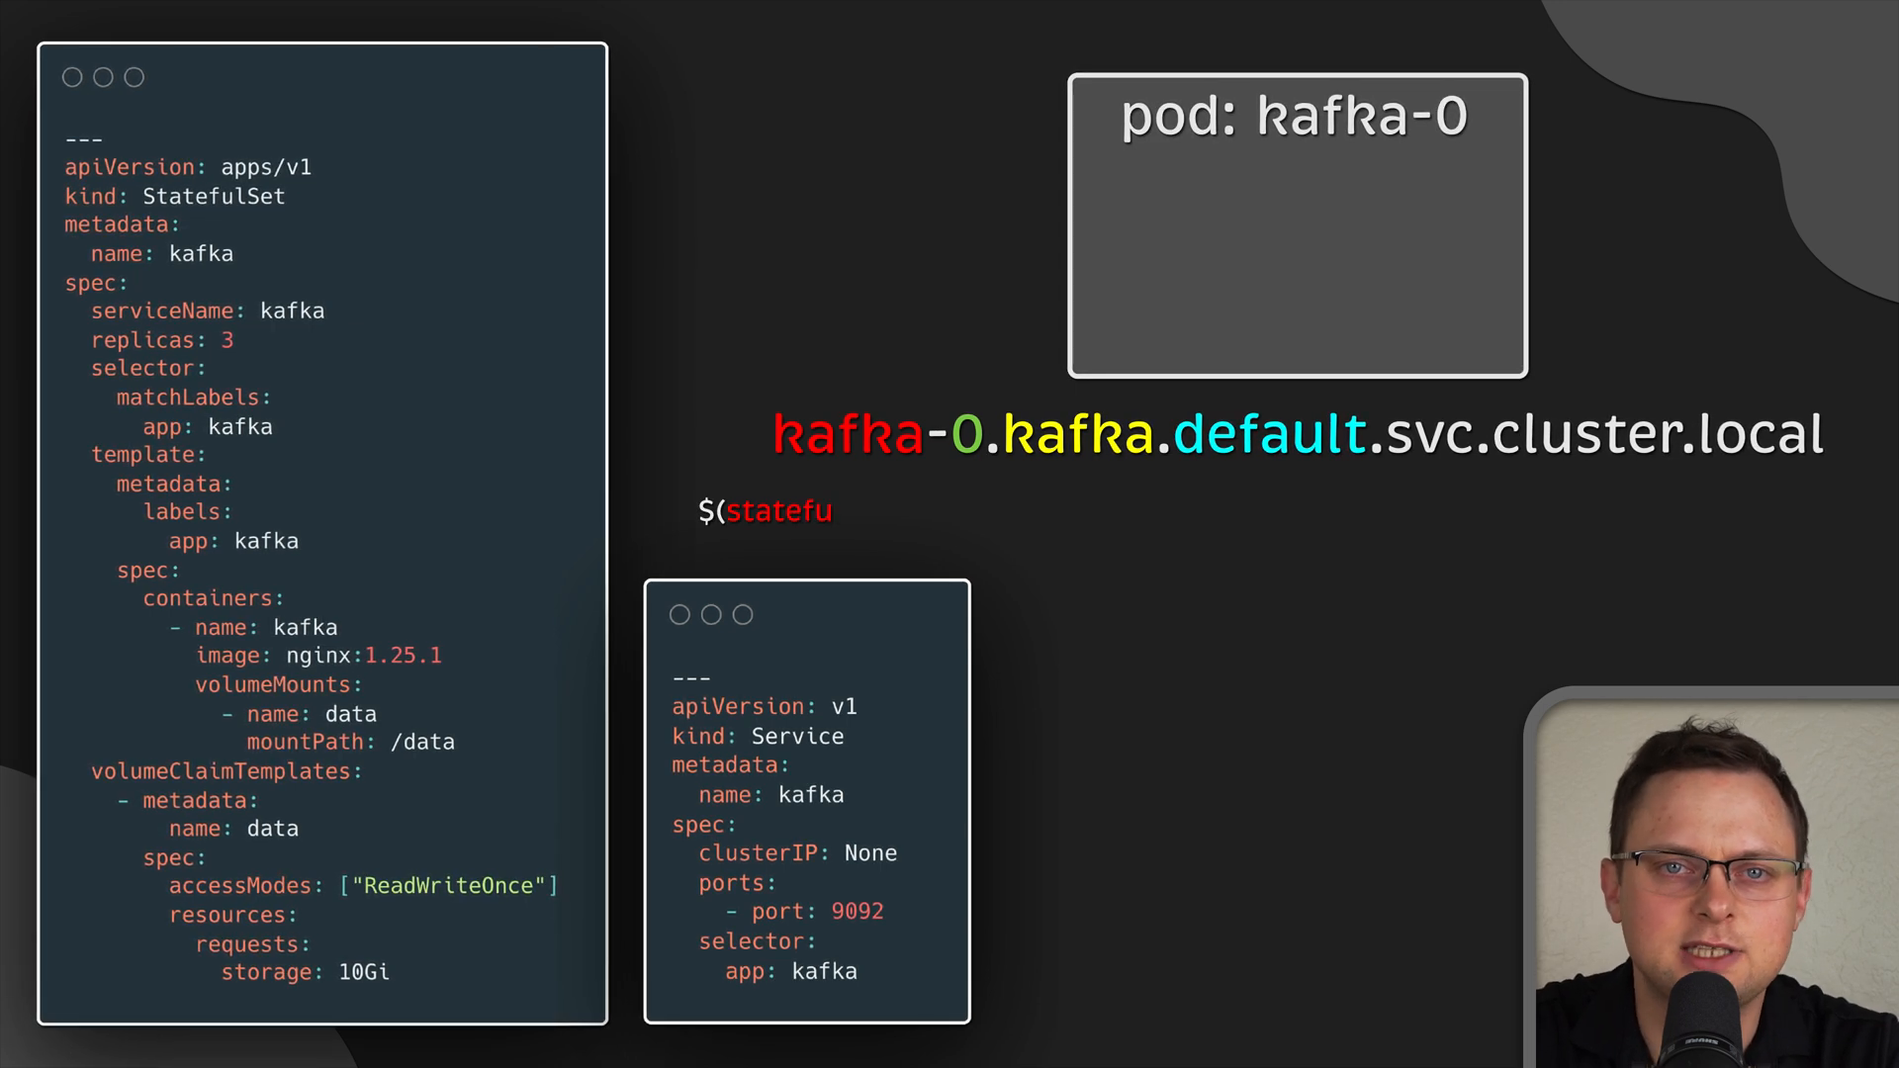